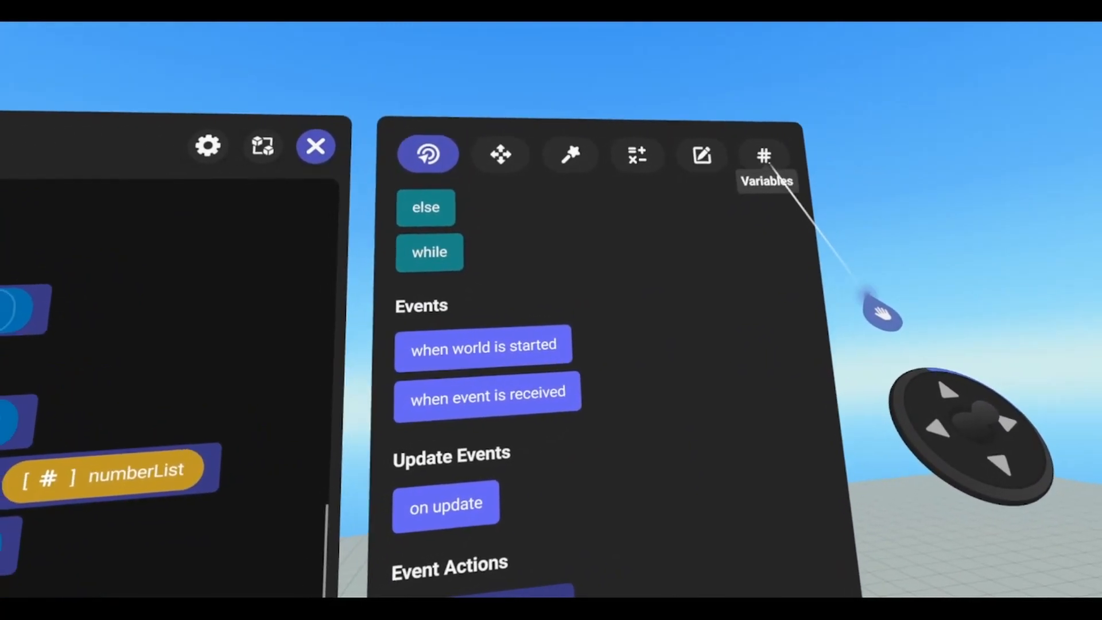
Show the script's variables in the Codeblocks palette, with stringList expanded.
{"action": "left_click", "coordinate": [763, 155]}
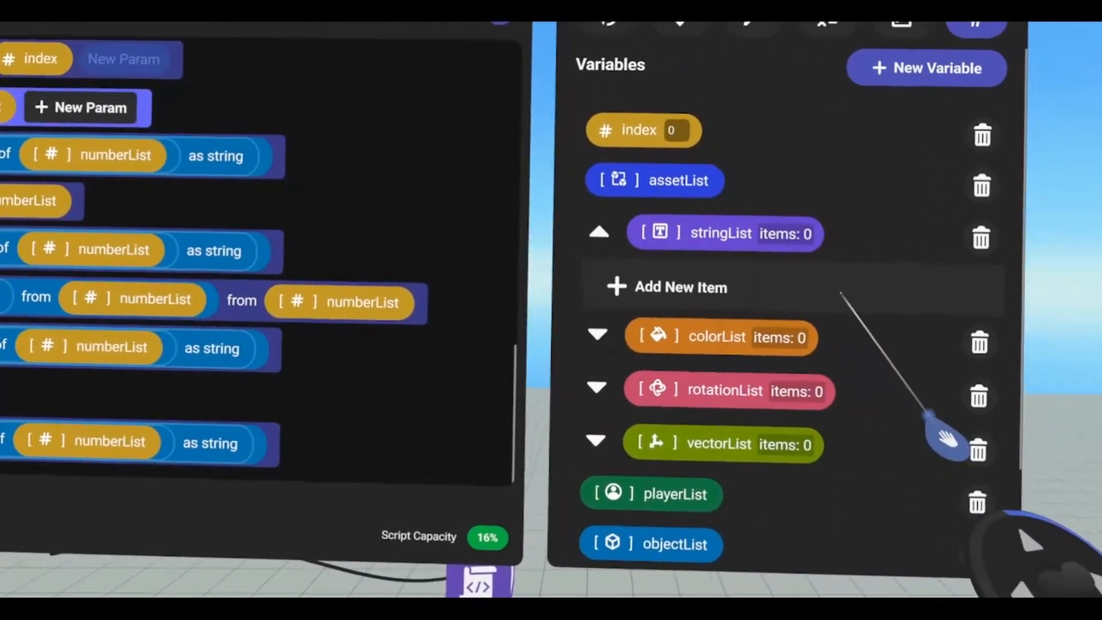
Add item 0 to stringList and edit its value.
{"action": "left_click", "coordinate": [680, 287]}
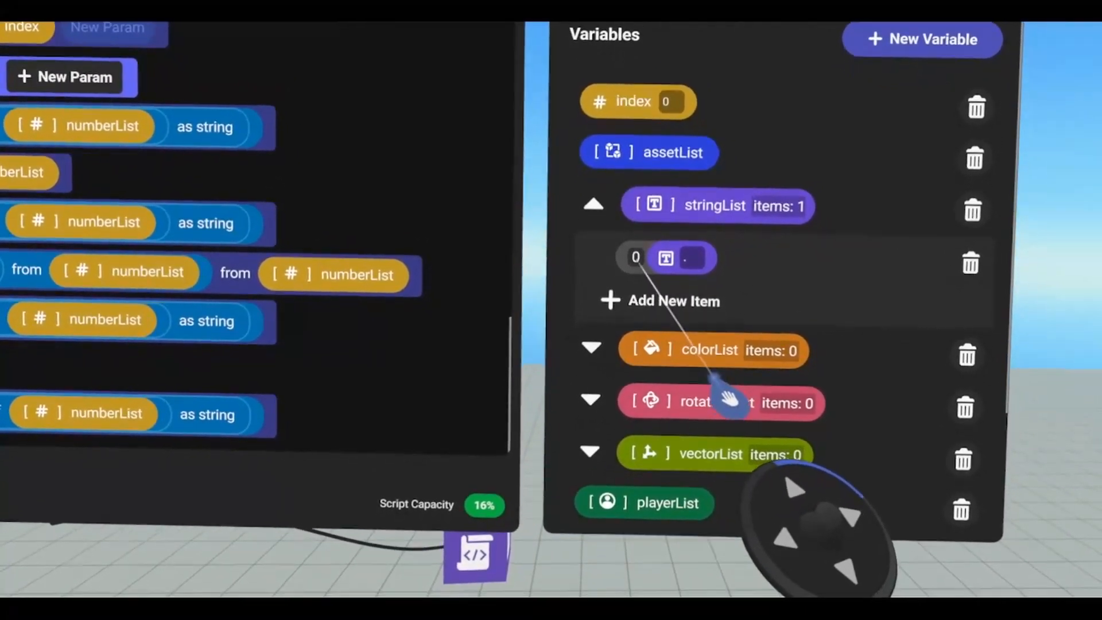
{"action": "left_click", "coordinate": [673, 300]}
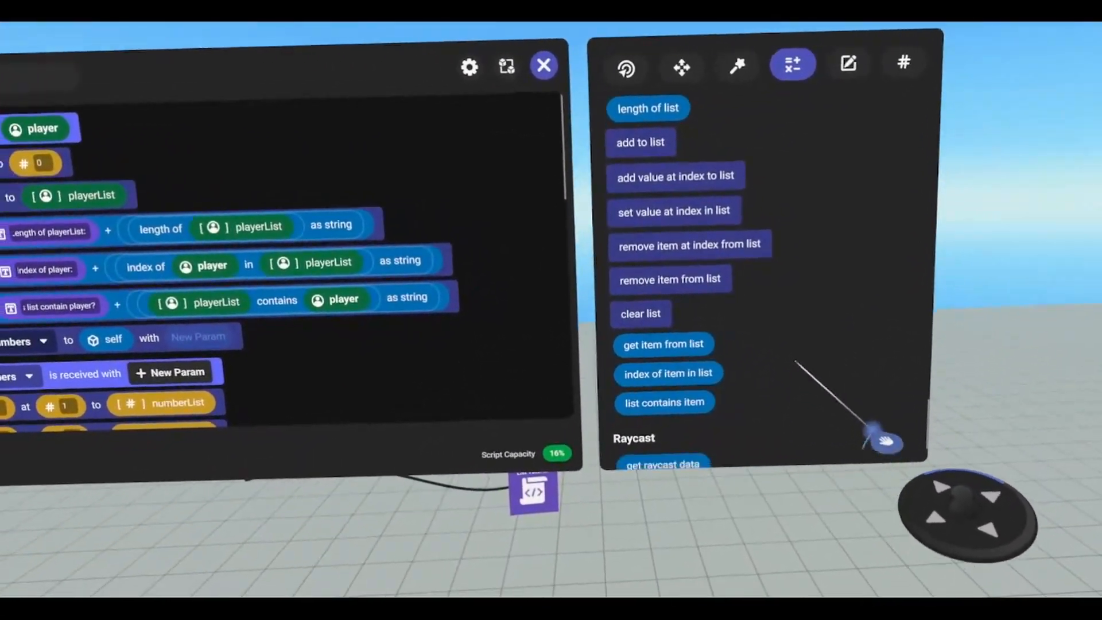
Scroll the palette to reveal list blocks like length of list and add to list.
{"action": "scroll", "scroll_direction": "down", "scroll_amount": 3}
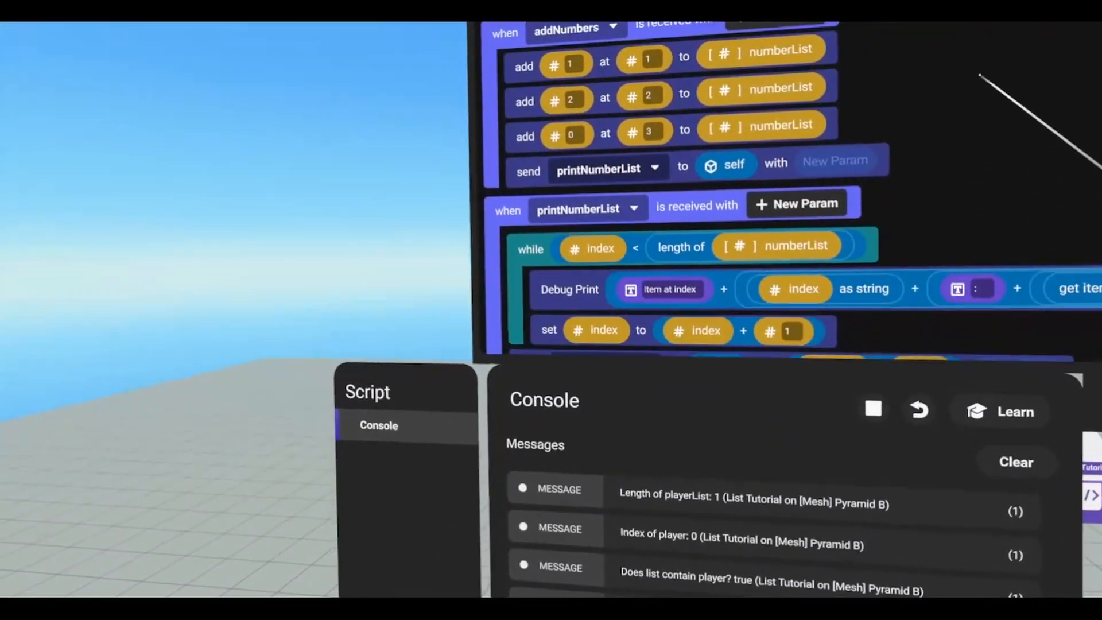
Scroll the Console through the List Tutorial debug messages on length, index and items.
{"action": "scroll", "scroll_direction": "down", "scroll_amount": 3}
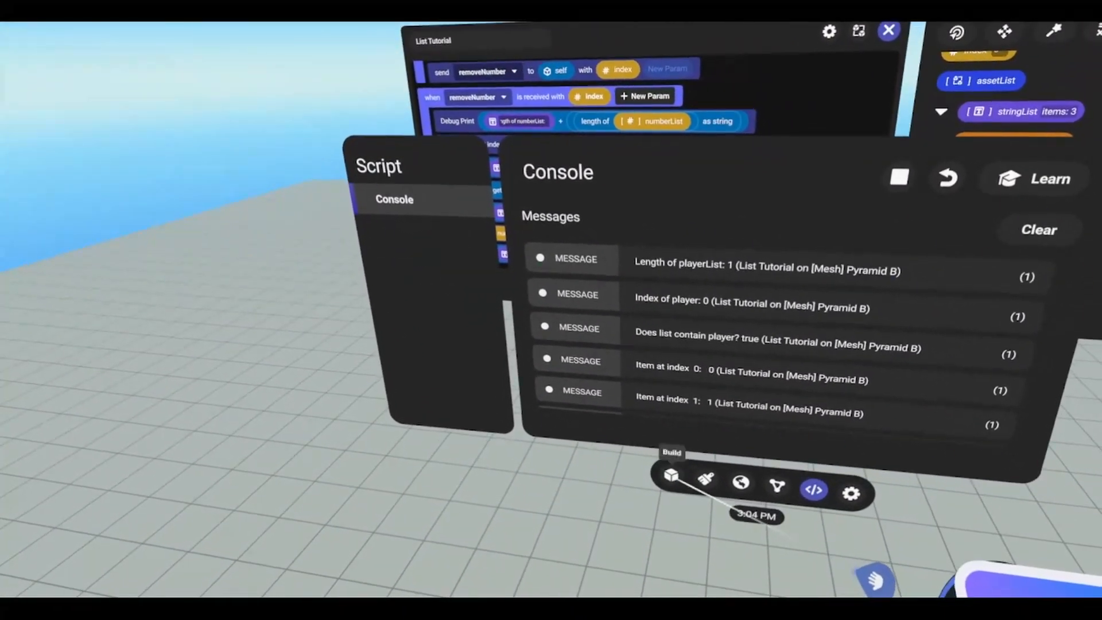
Leave the Console via Build to return to the script and Variables panel.
{"action": "left_click", "coordinate": [673, 489]}
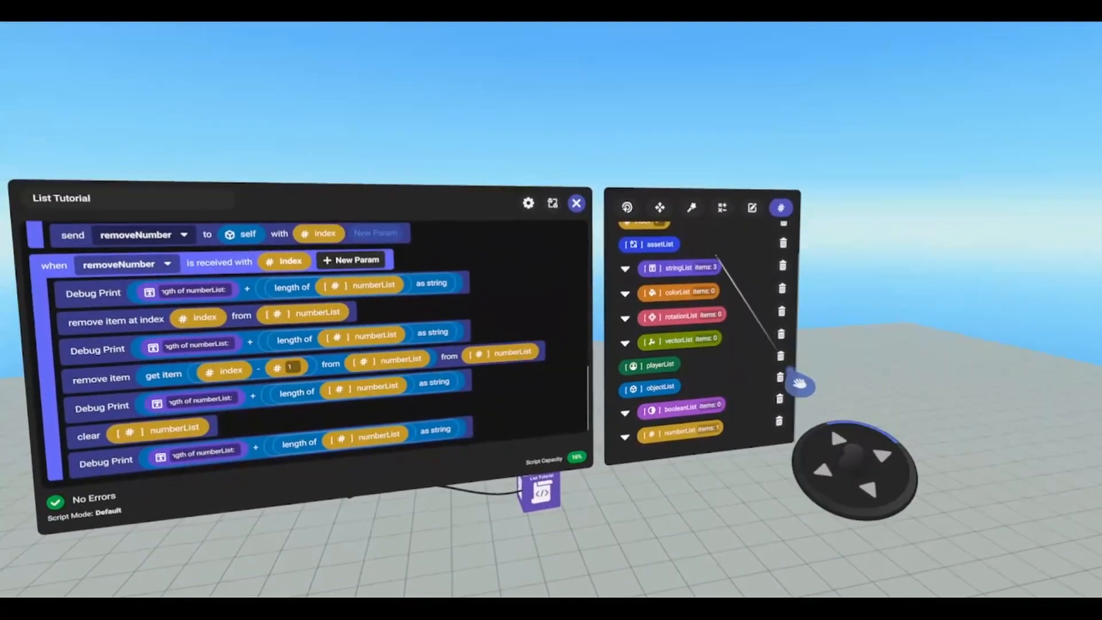
Create a non-list Asset variable named 'asset'.
{"action": "left_click", "coordinate": [750, 236]}
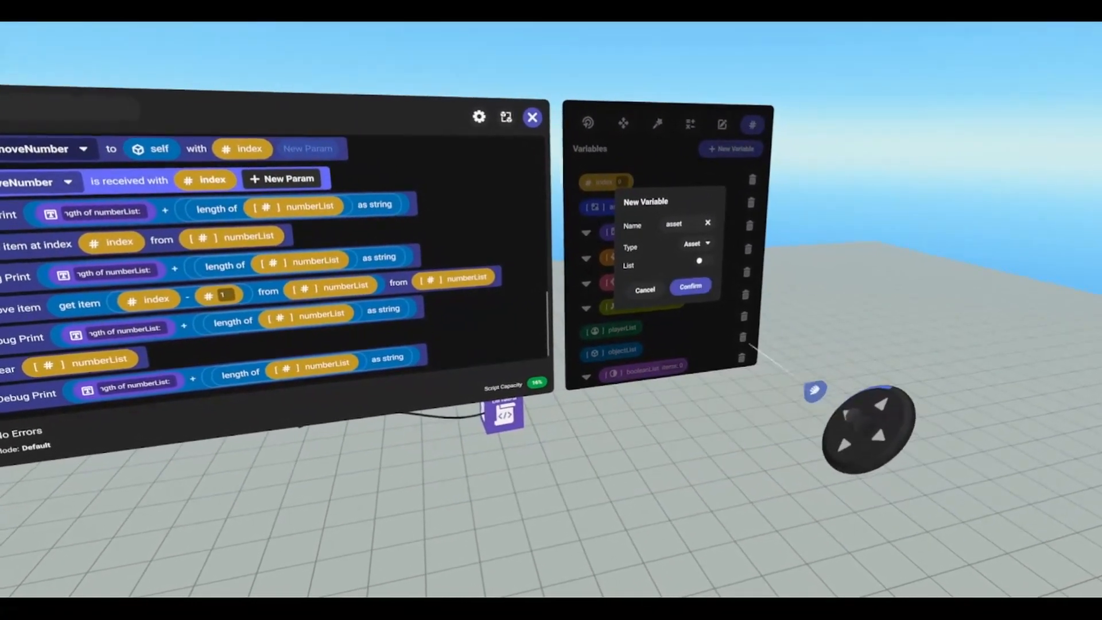
{"action": "left_click", "coordinate": [689, 287]}
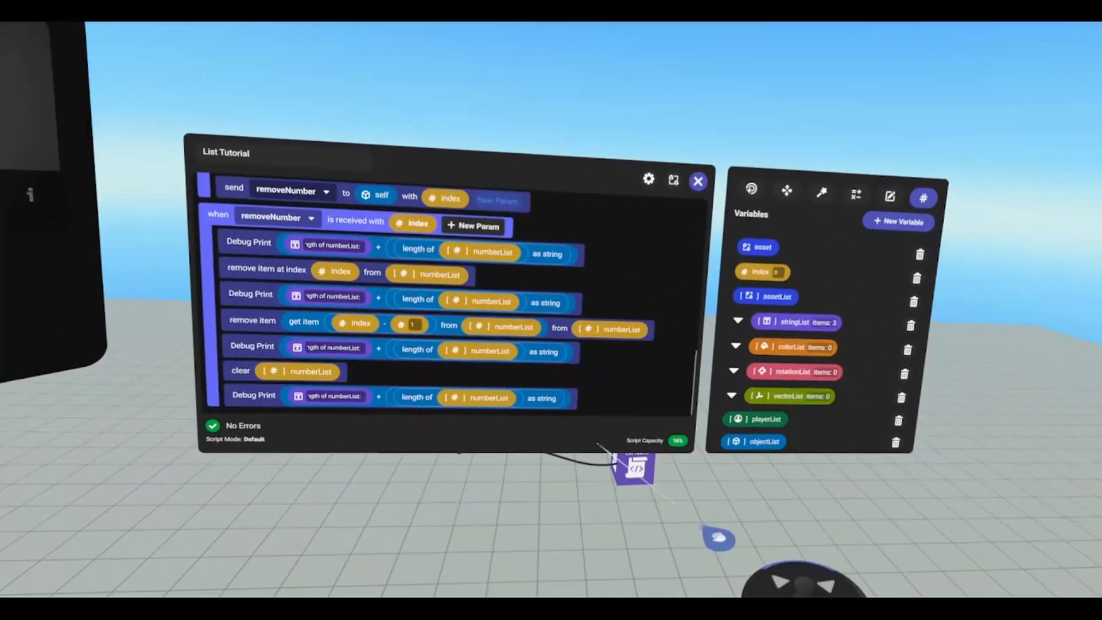